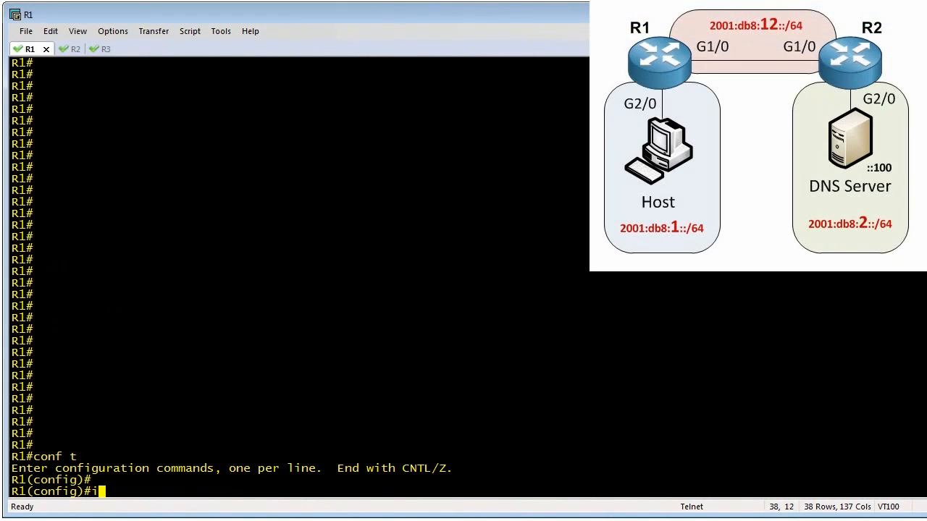
Create DHCPv6 pool OURPOOL with DNS 2001:db8:2::100 and serve it on g2/0 with the other-config flag
type("pv6 dhcp p")
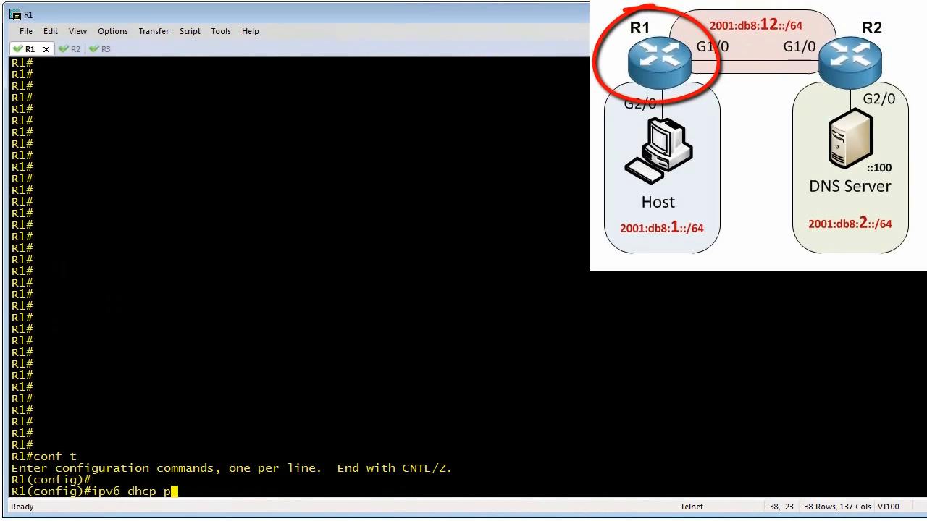
type("ool OURPOOL")
type("dns-server 2001:db8:2::100")
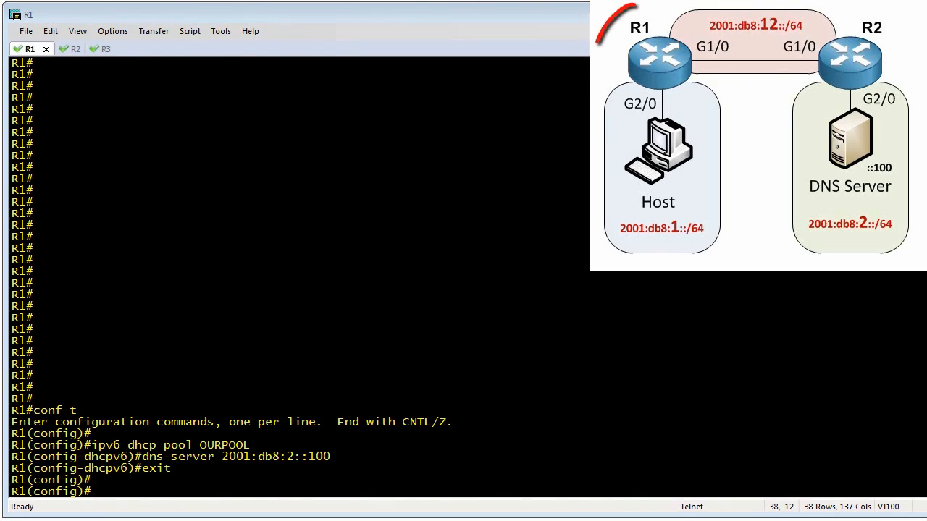
type("int g2/0")
type("ipv6 nd")
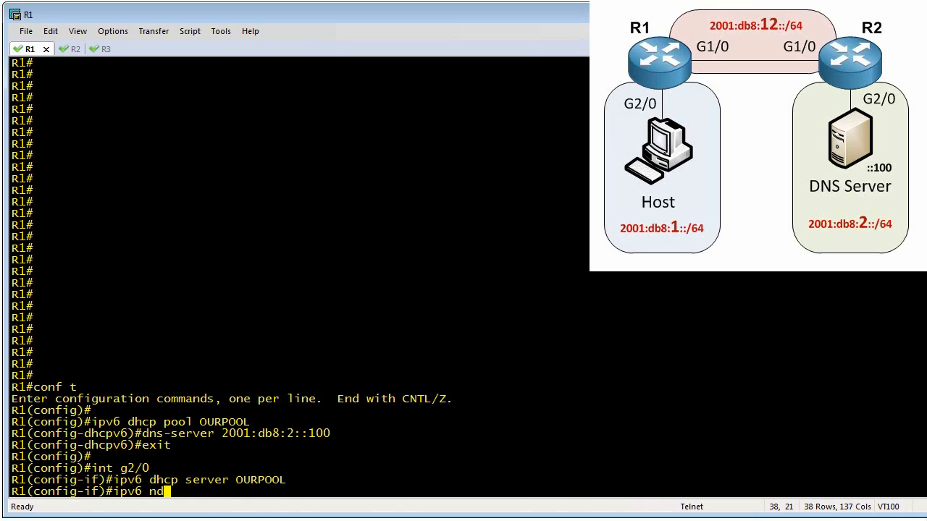
type("other-config-flag")
type("show i")
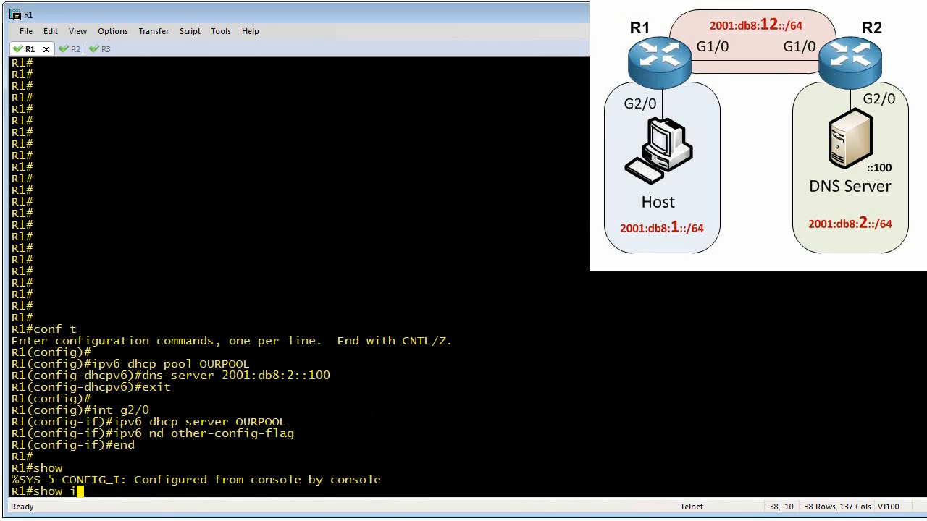
Verify OURPOOL with show ipv6 dhcp pool on R1, then move to the R3 session
type("pv6 dhcp pool")
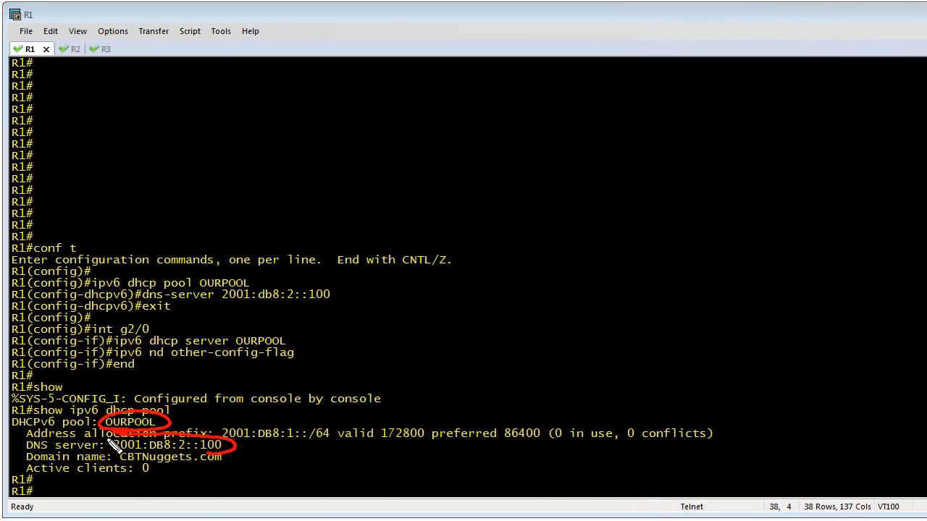
left_click(99, 49)
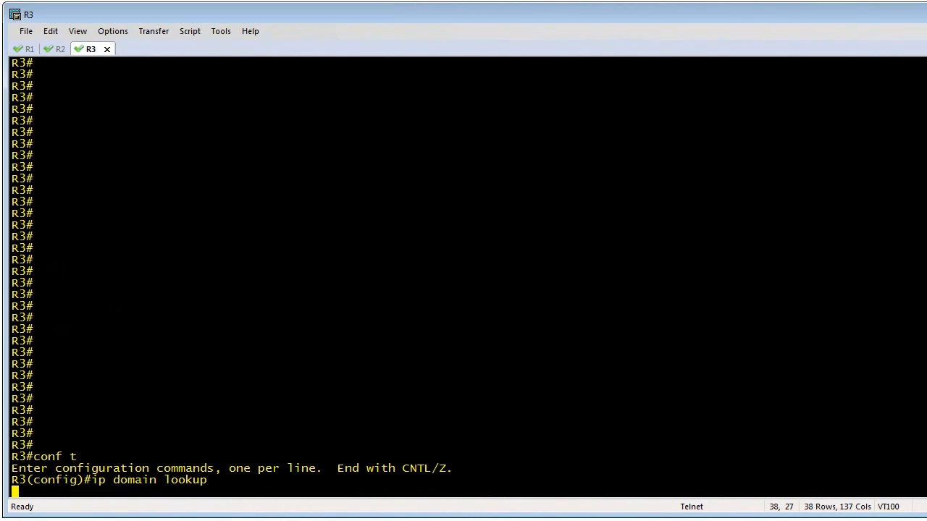
Default R3's g1/0, assign MAC 0000.3333.3333 and begin ipv6 address autoconfig
type("default int g1/0")
type("mac-a")
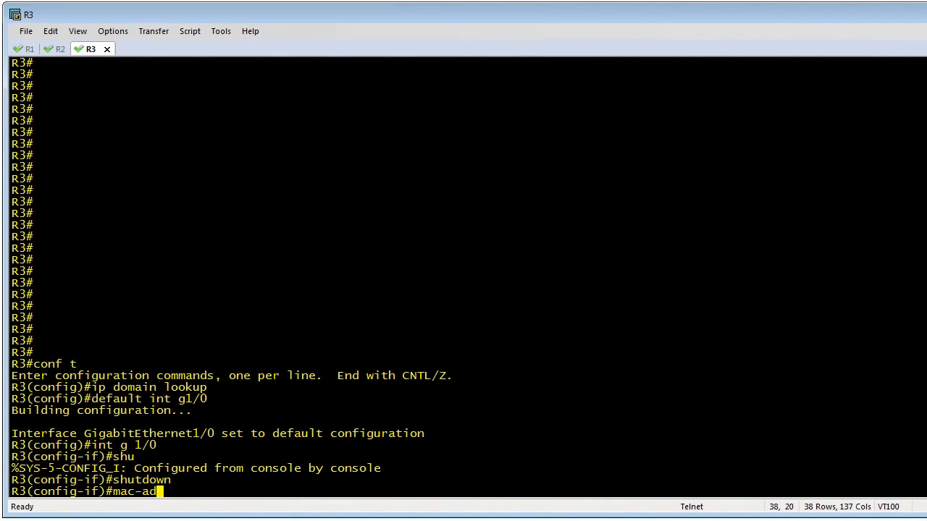
type("dress 0000")
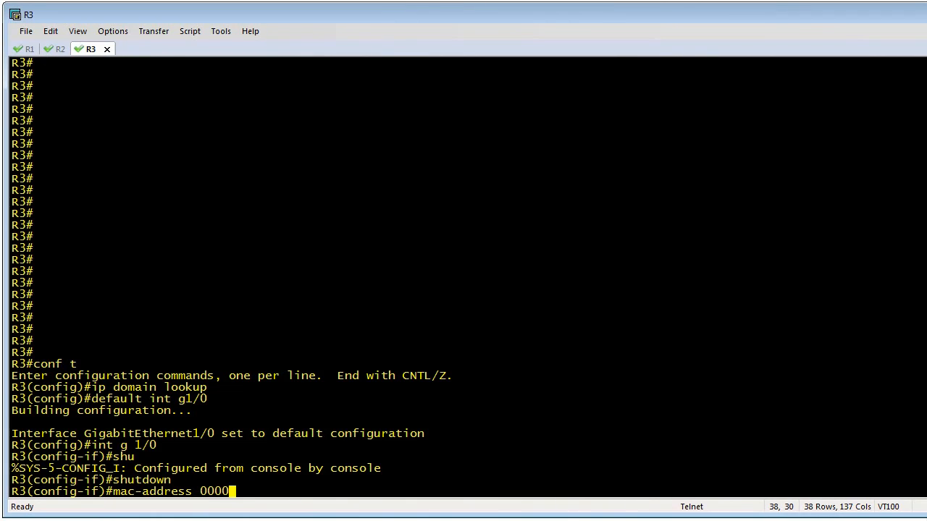
type(".3333.3333")
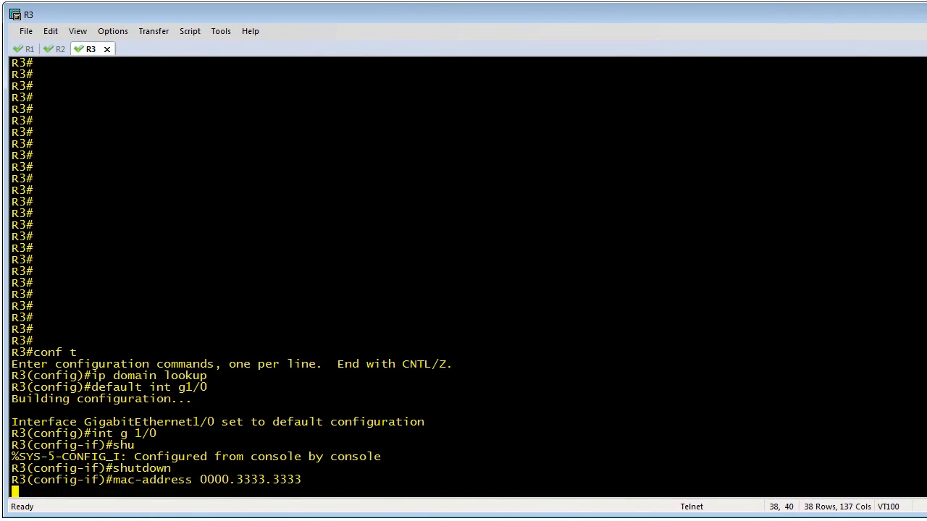
type("ipv6 address autoconf")
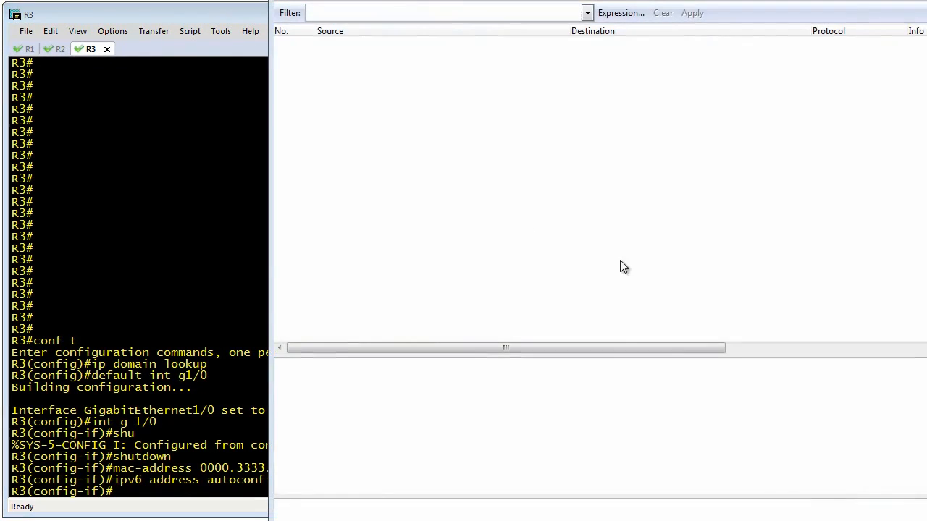
mouse_move(449, 163)
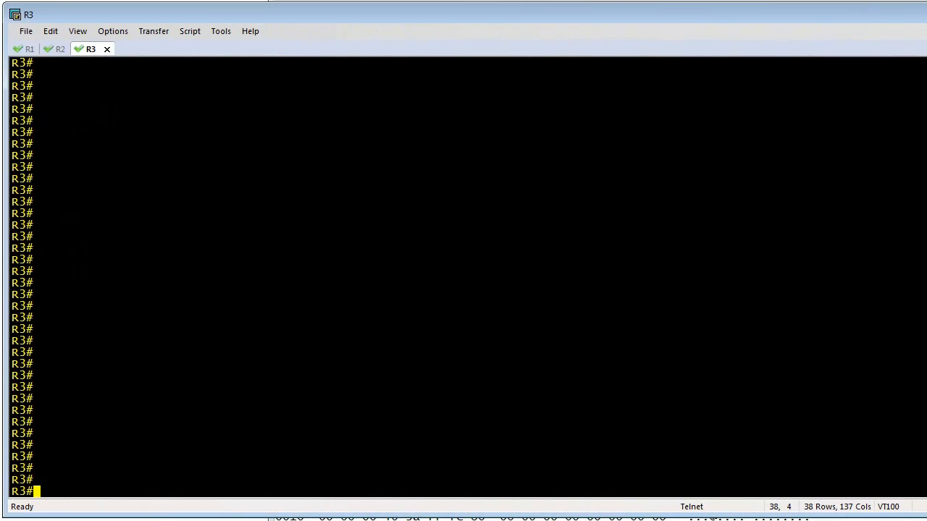
Check R3's g1/0 SLAAC address and DHCPv6 client details listing DNS server 2001:DB8:2::100
type("show ipv6 int g 1/0")
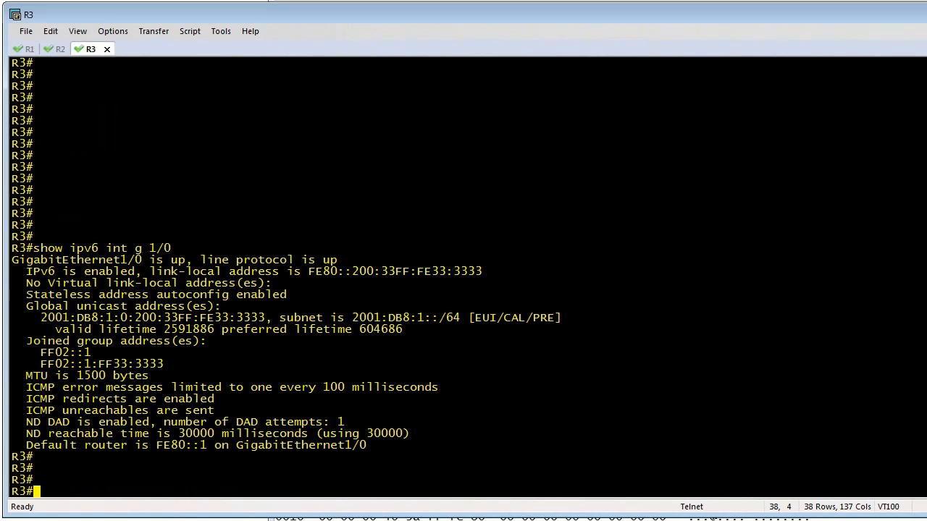
type("show ipv6 dhcp i")
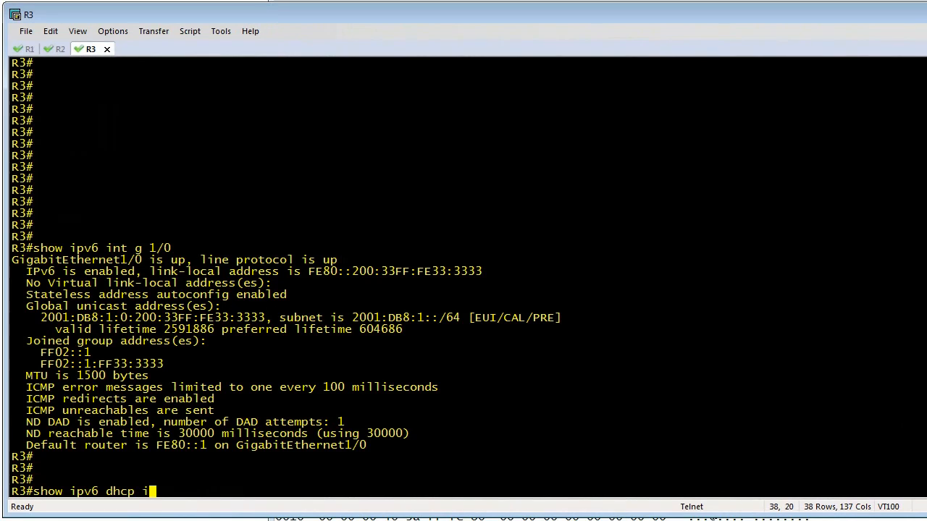
key("Enter")
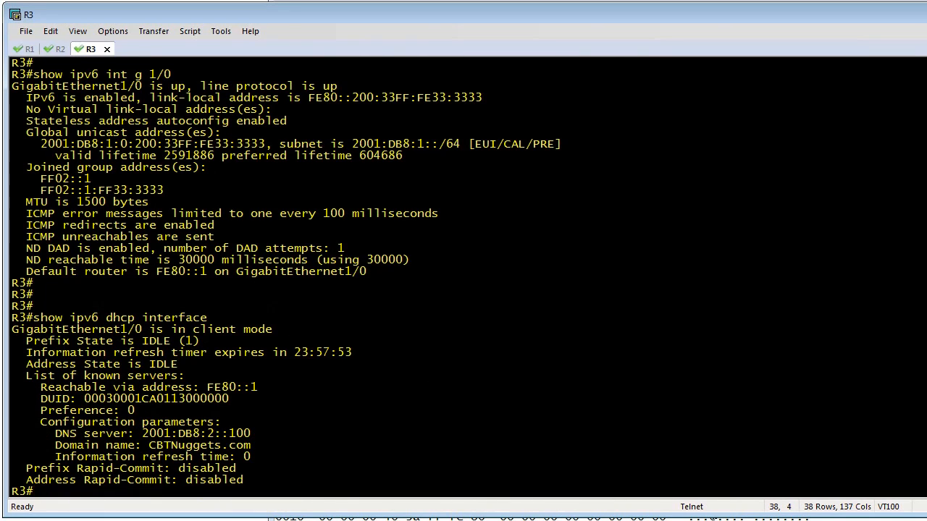
mouse_move(72, 435)
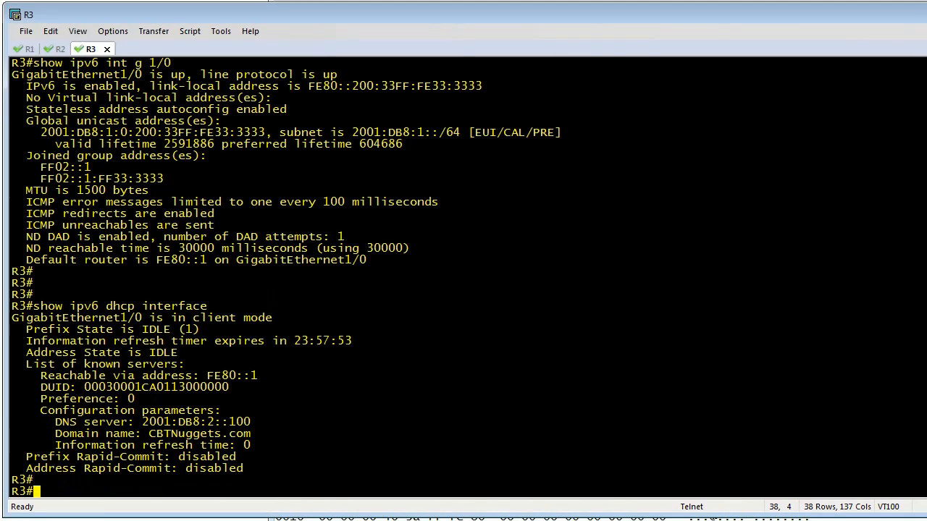
Ping test.cbt.com from R3, resolving via 2001:DB8:2::100 with 100 percent success
type("ping")
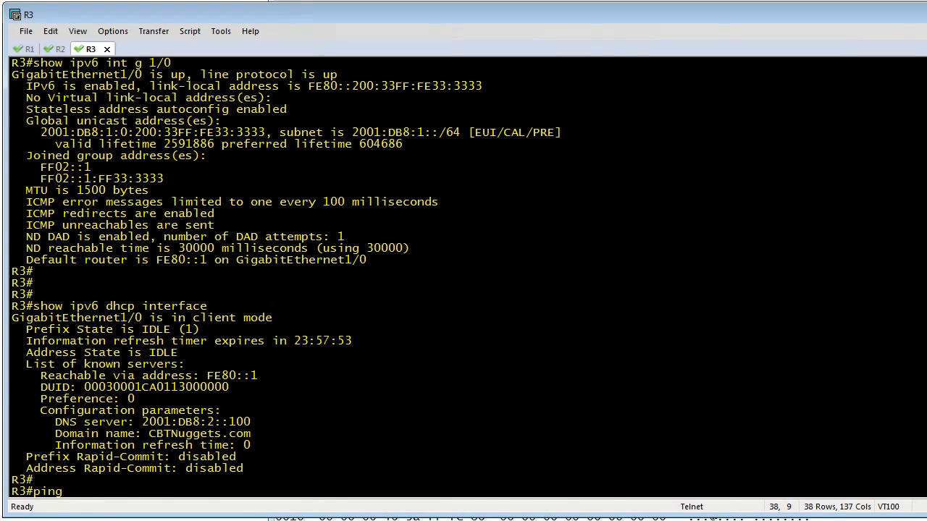
type("test")
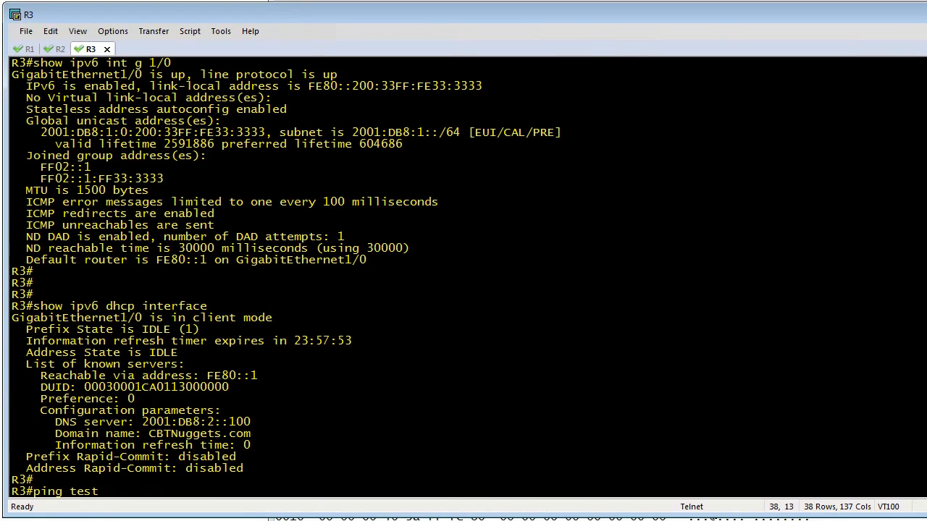
type(".cbt.")
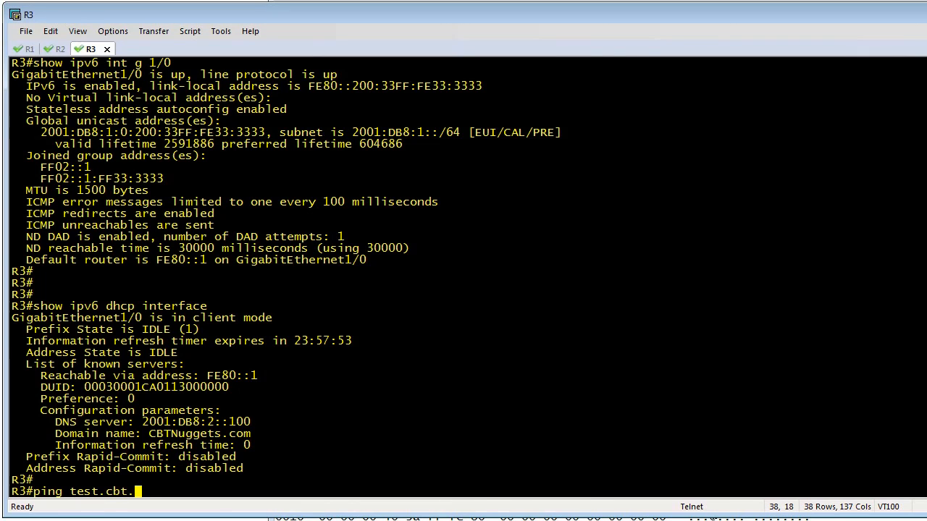
key("Enter")
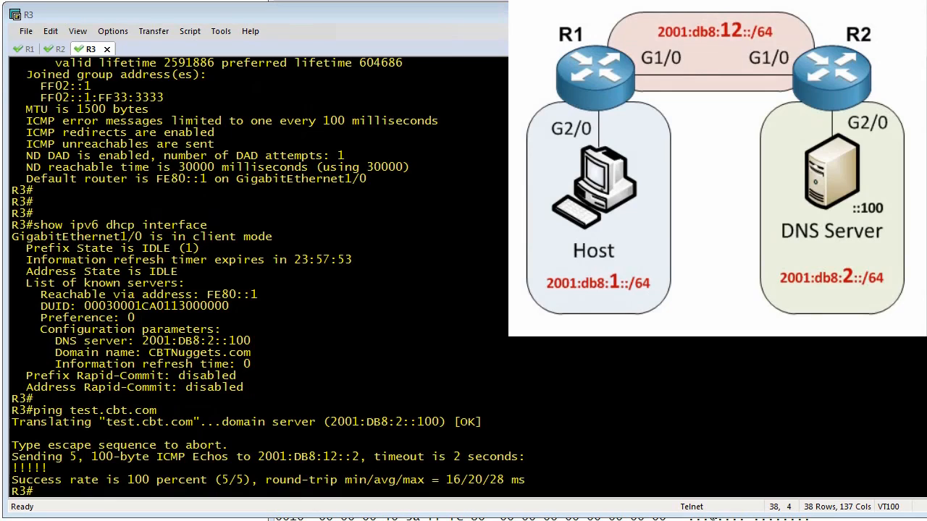
mouse_move(332, 453)
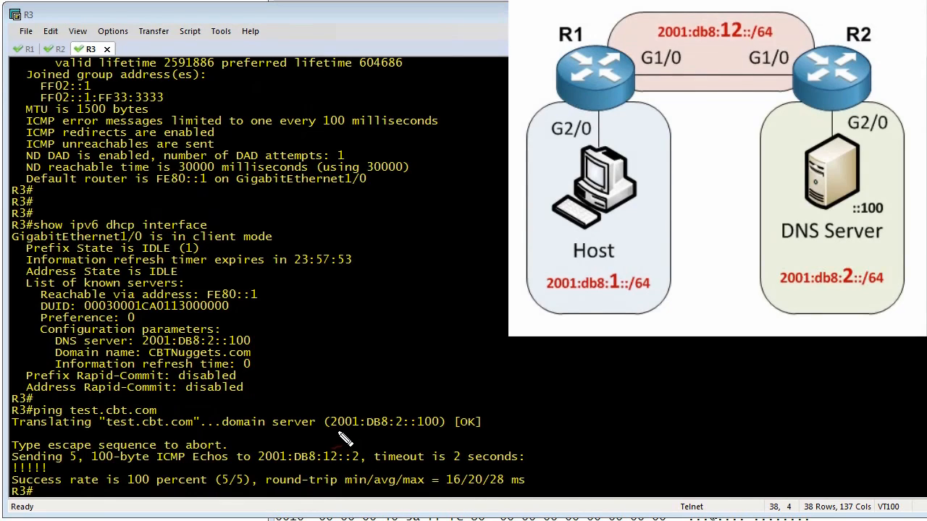
left_click_drag(331, 433, 443, 433)
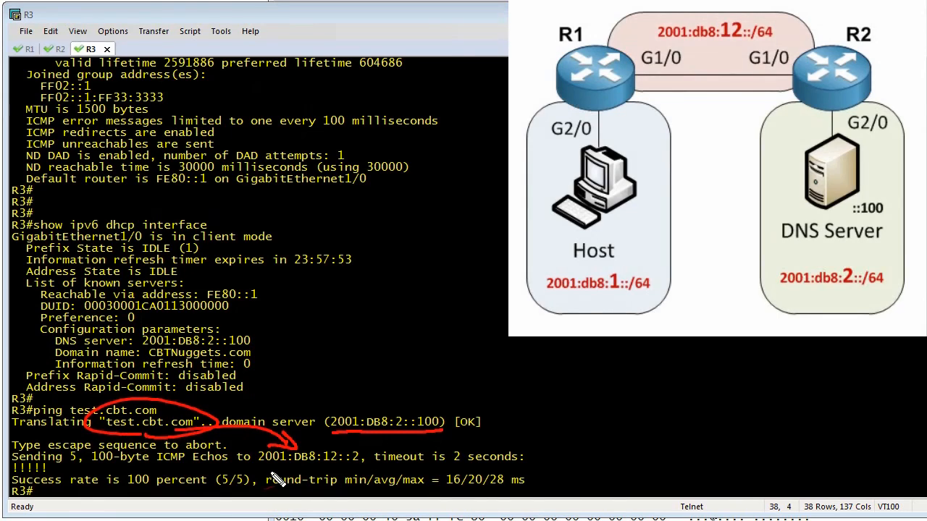
mouse_move(47, 485)
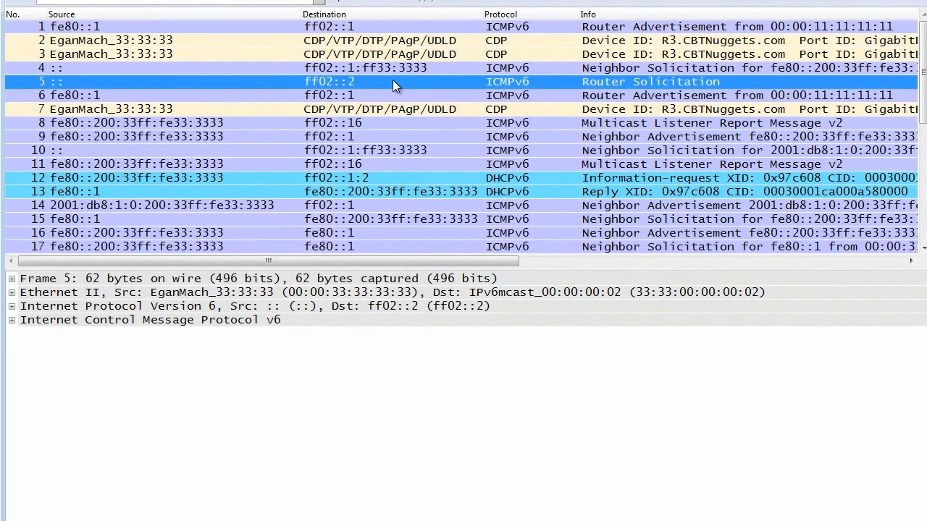
mouse_move(129, 298)
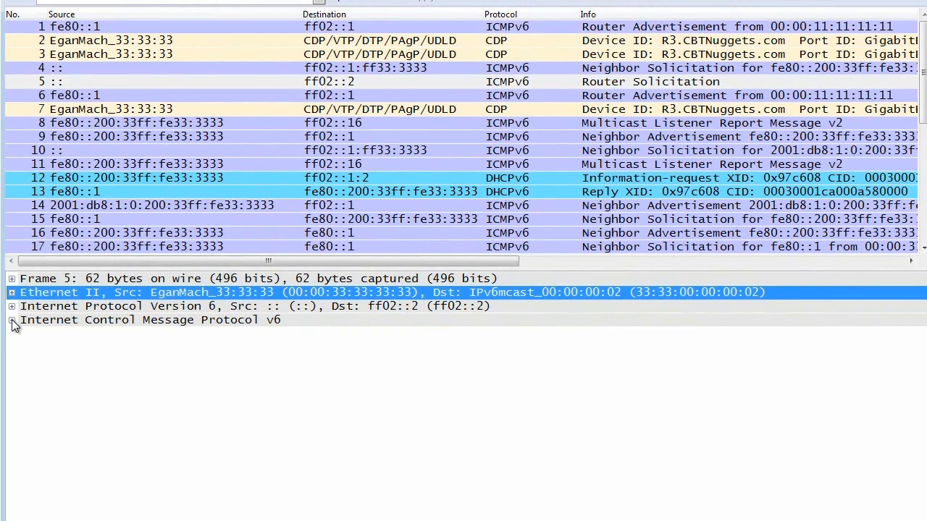
Expand the Router Solicitation's ICMPv6 details and the Router Advertisement's flag bits showing Other configuration set
left_click(9, 320)
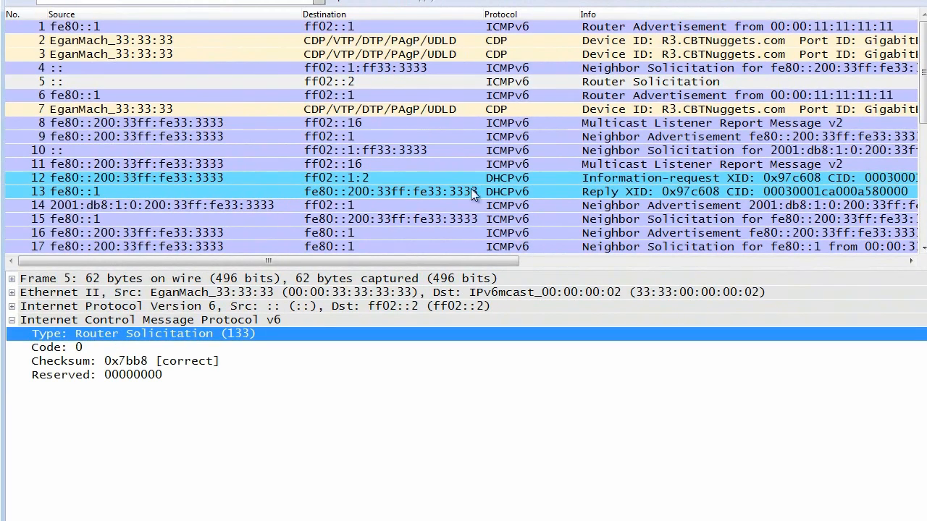
mouse_move(84, 136)
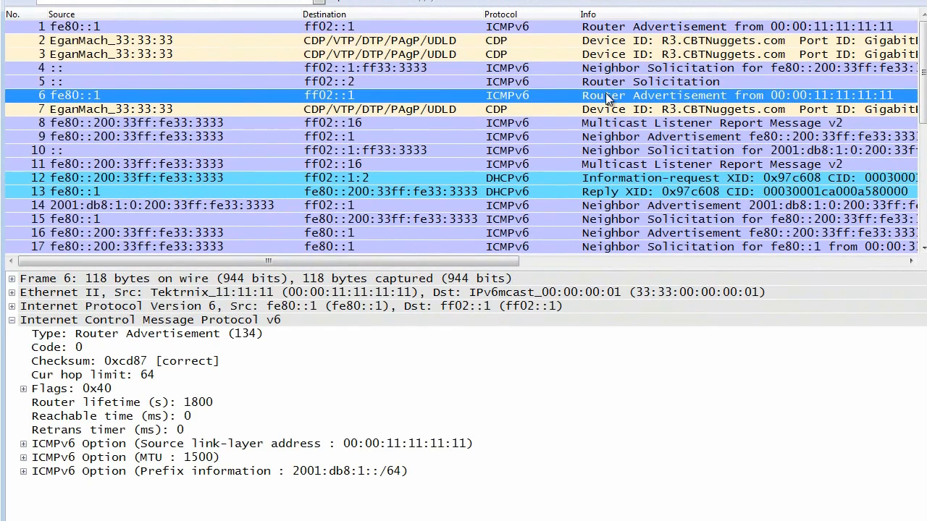
mouse_move(128, 330)
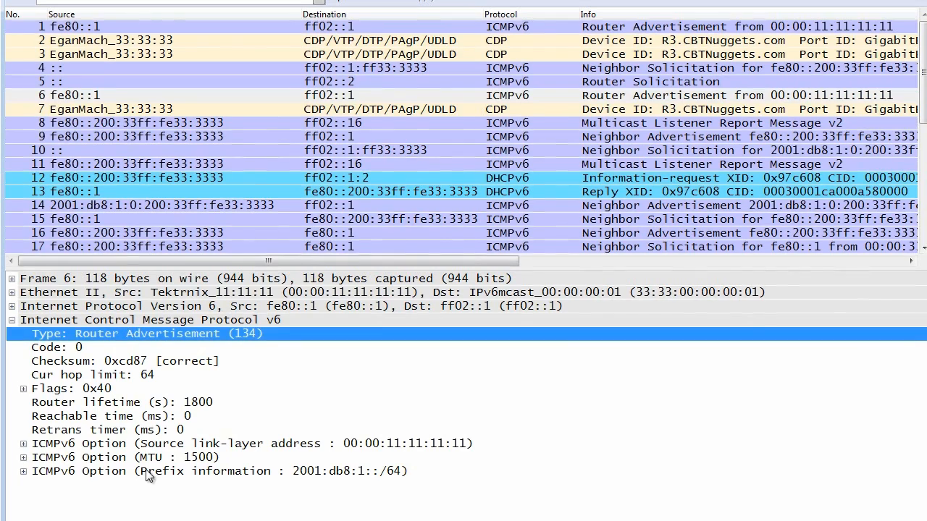
mouse_move(362, 484)
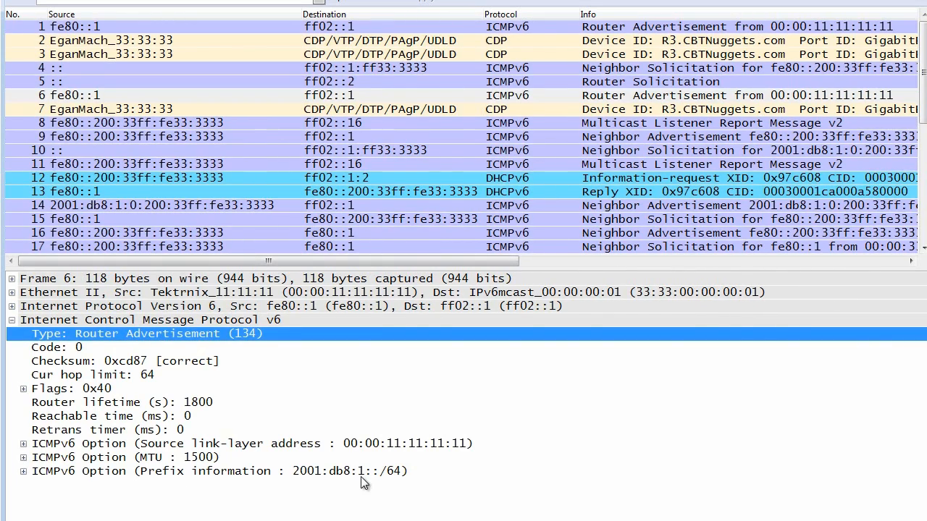
mouse_move(302, 459)
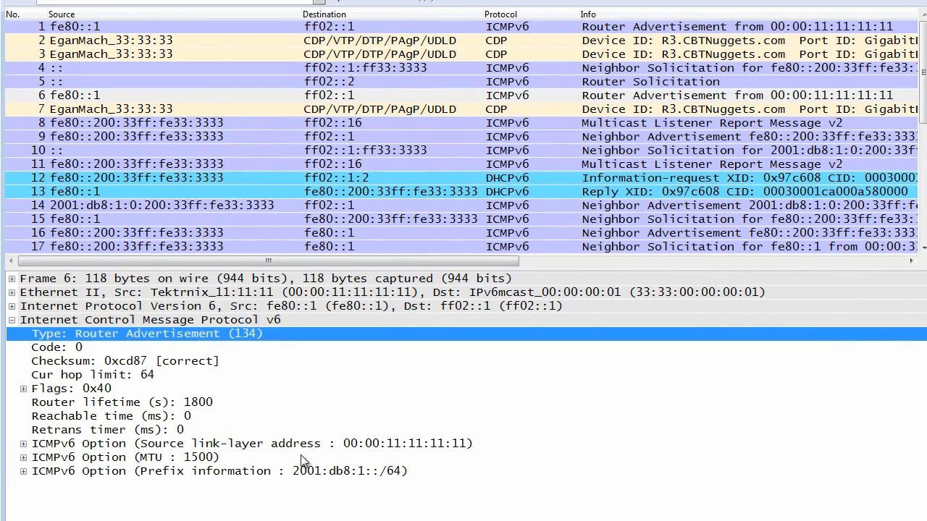
left_click(9, 388)
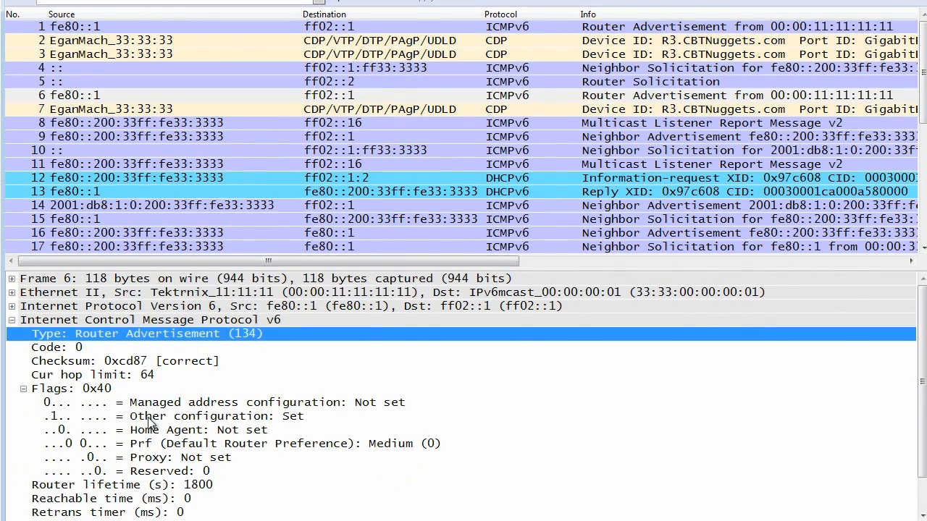
left_click(148, 417)
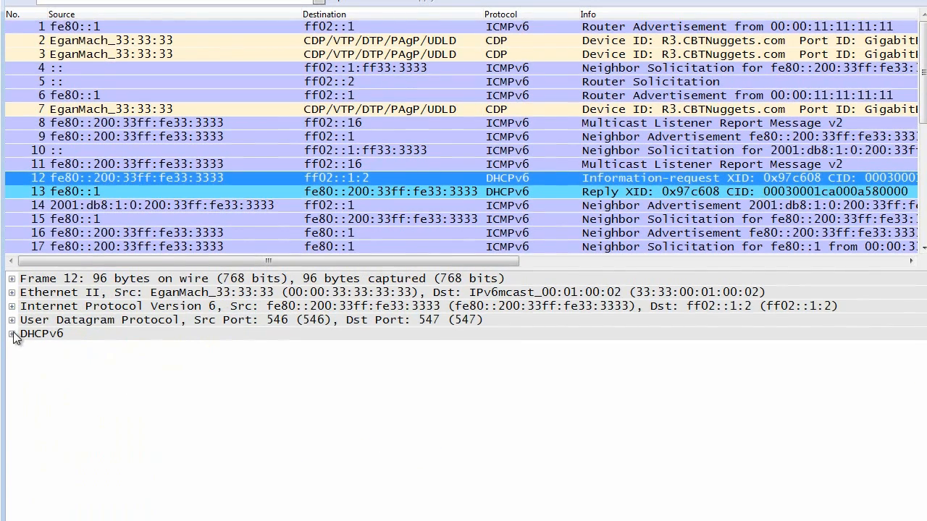
Expand the Information-request's DHCPv6 details and the Reply's DNS server option 2001:db8:2::100
left_click(9, 335)
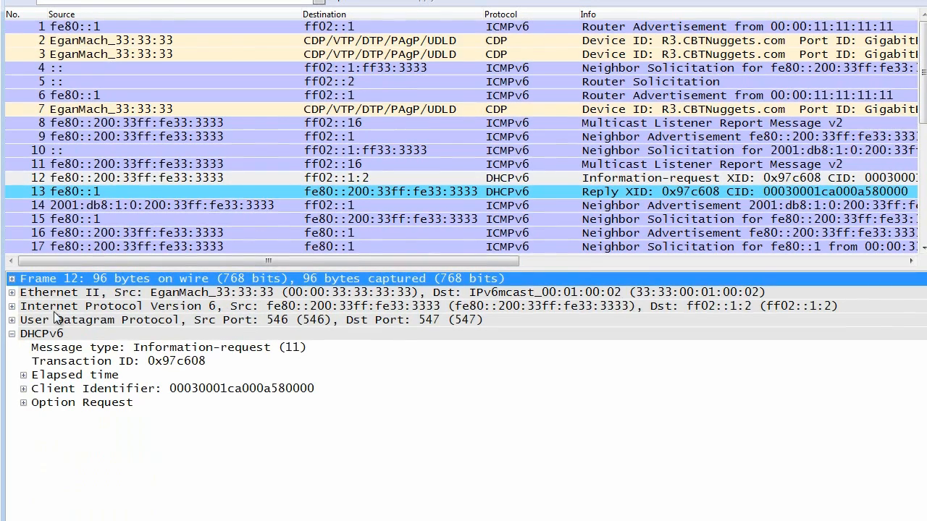
mouse_move(624, 191)
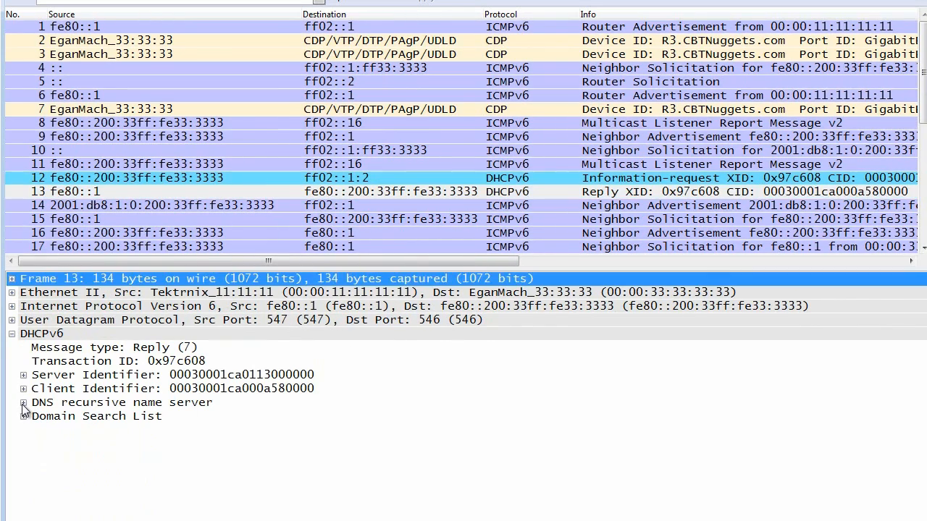
left_click(23, 403)
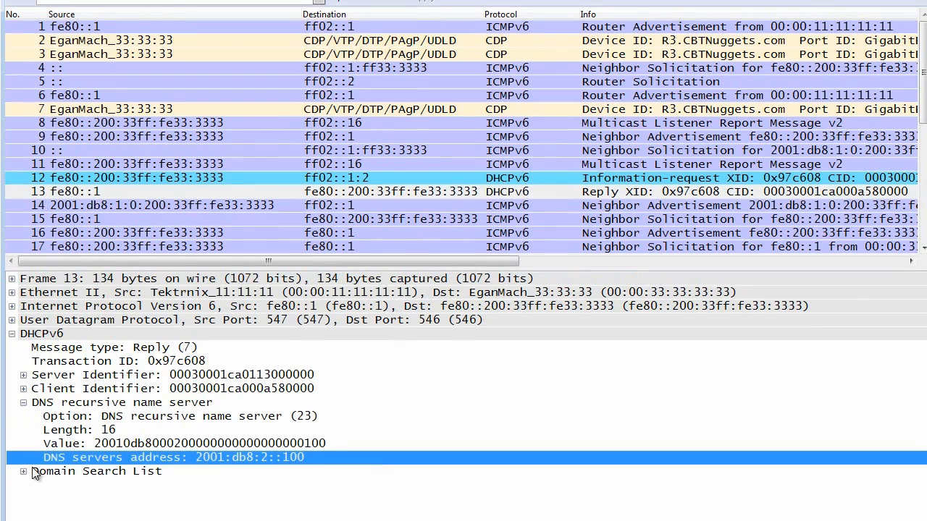